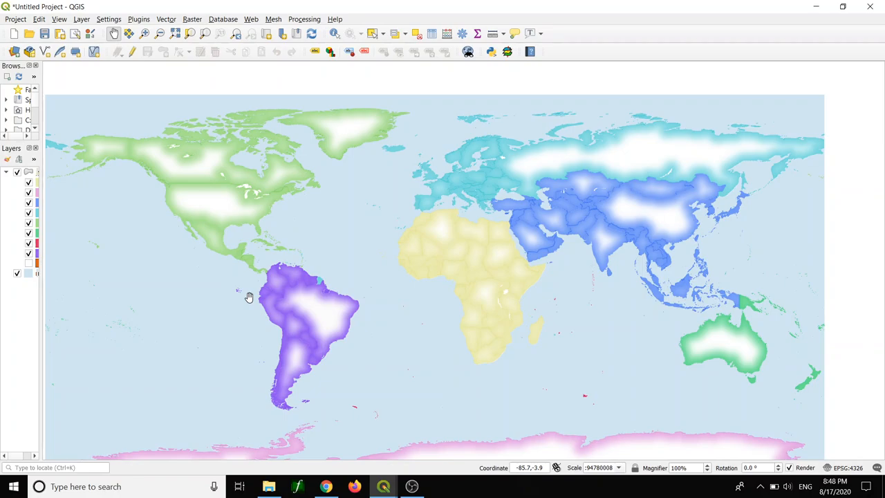
pyautogui.moveTo(346, 263)
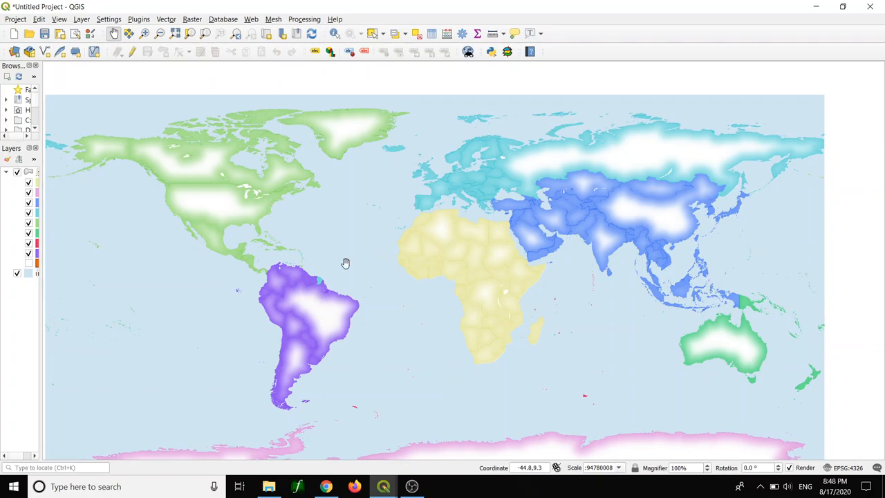
pyautogui.moveTo(438, 349)
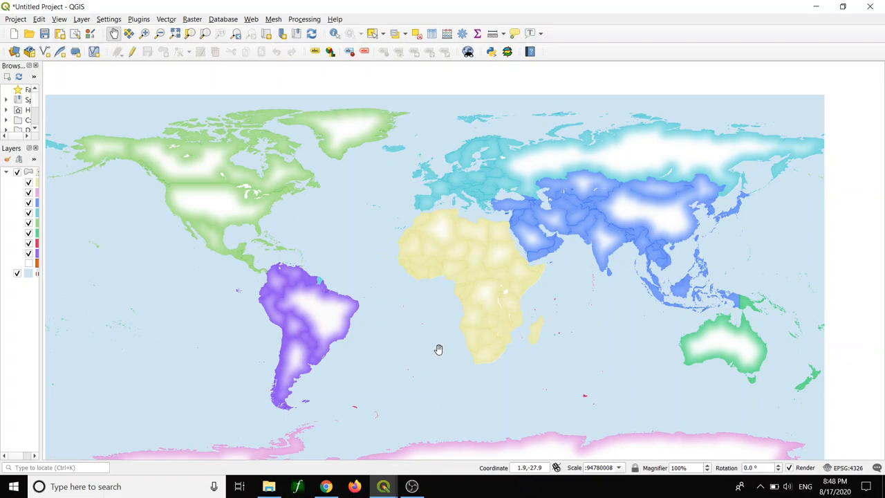
pyautogui.moveTo(415, 364)
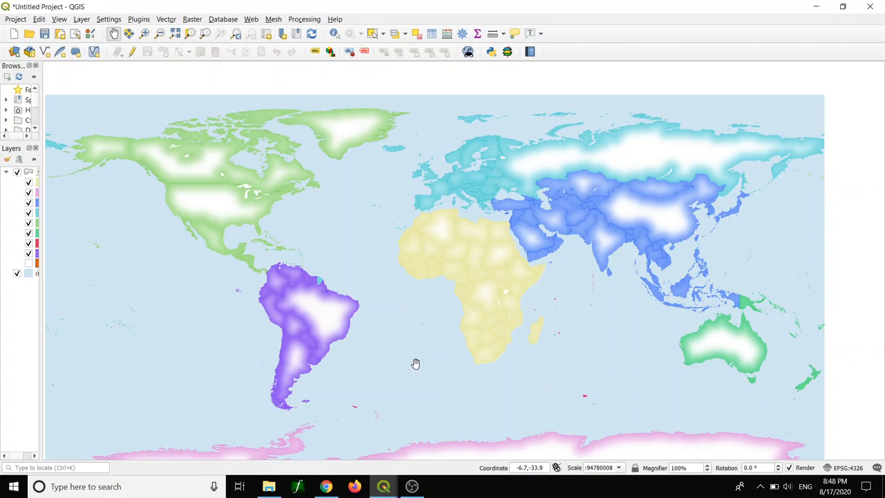
pyautogui.moveTo(370, 451)
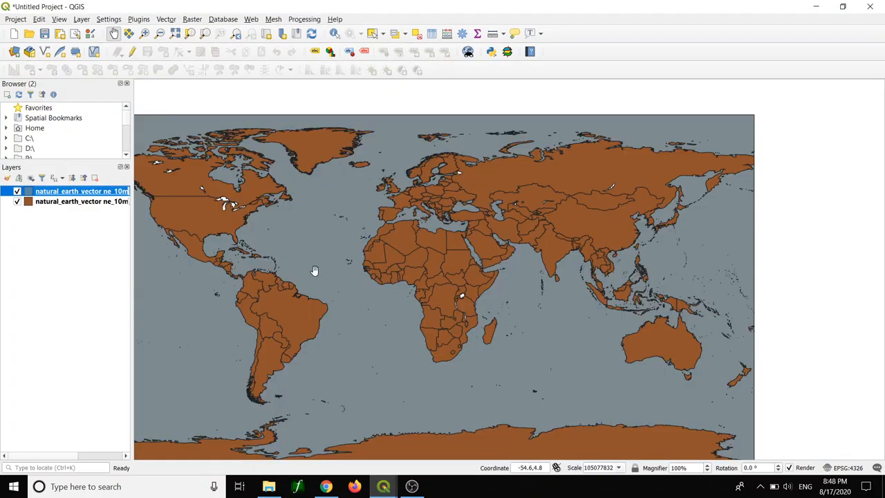
pyautogui.moveTo(123, 226)
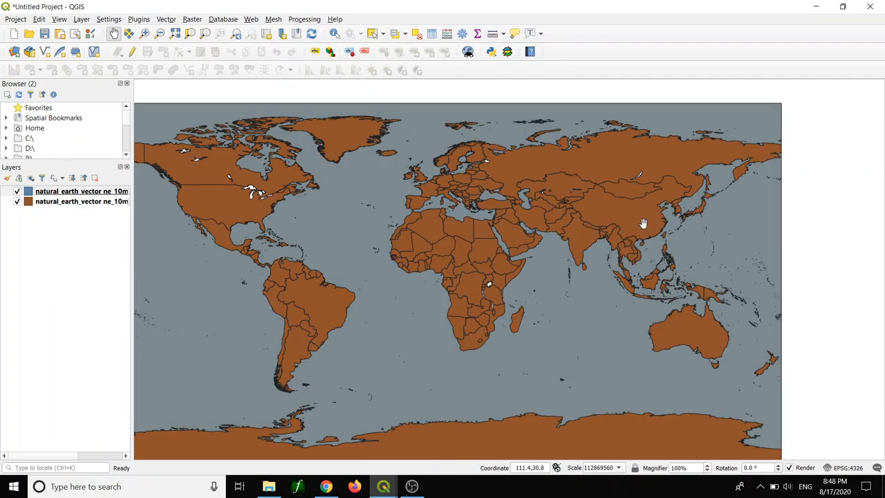
pyautogui.moveTo(611, 202)
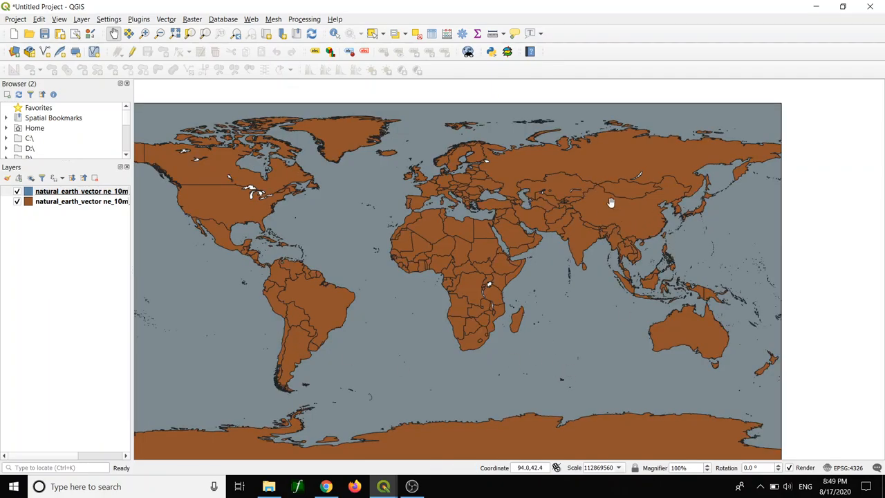
pyautogui.moveTo(600, 202)
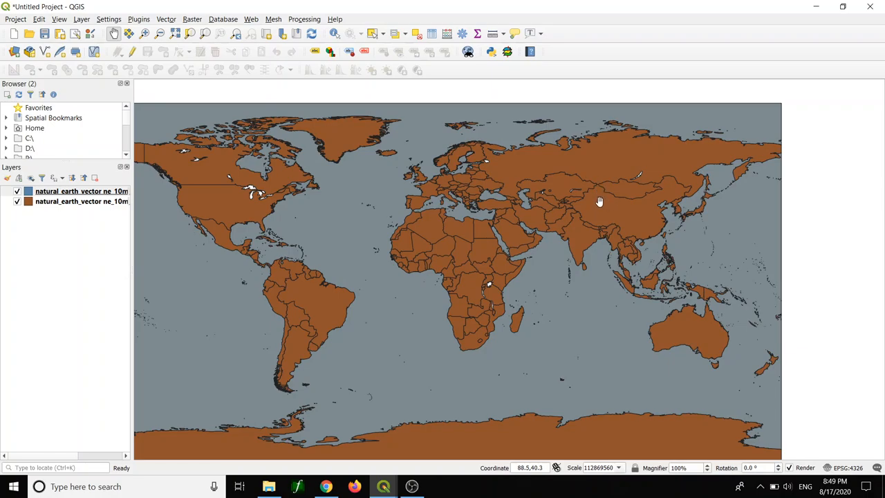
pyautogui.moveTo(47, 205)
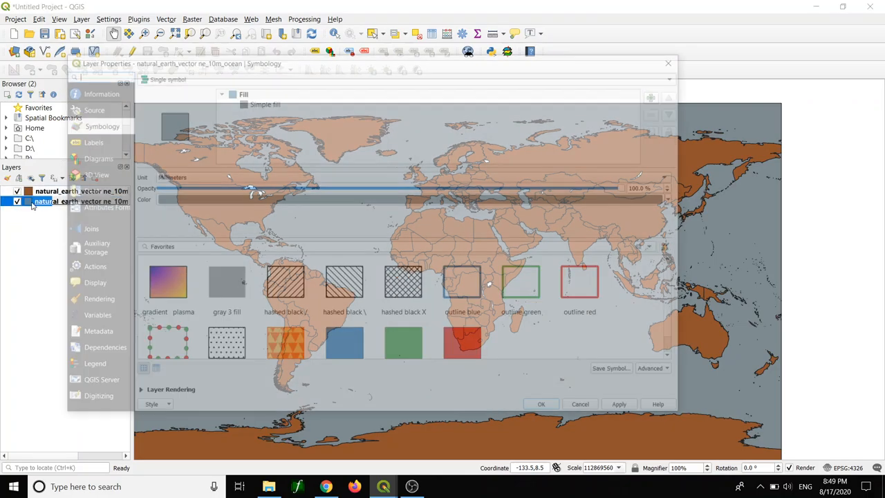
# Make the ocean stroke transparent and its fill pale blue, then apply the style.
pyautogui.click(266, 105)
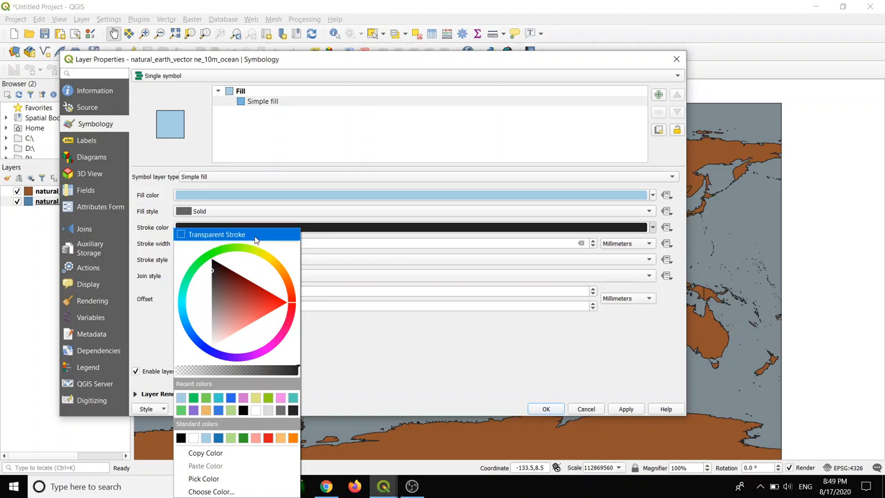
pyautogui.click(216, 235)
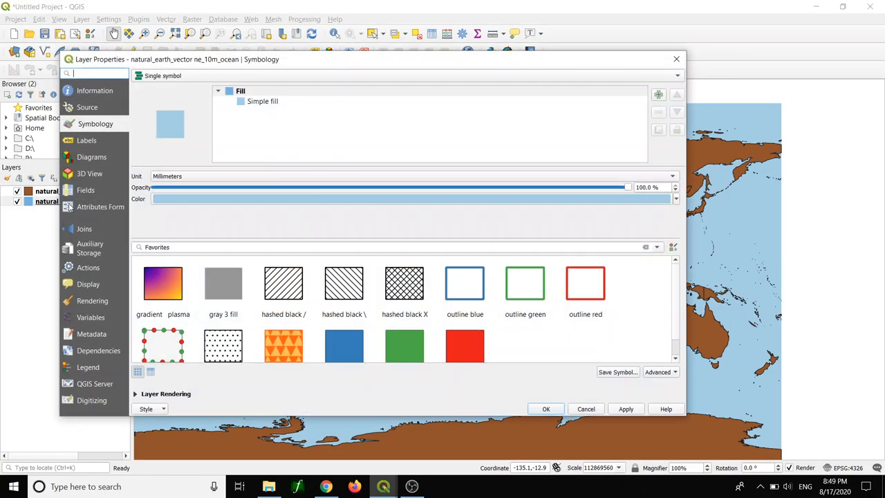
pyautogui.click(262, 101)
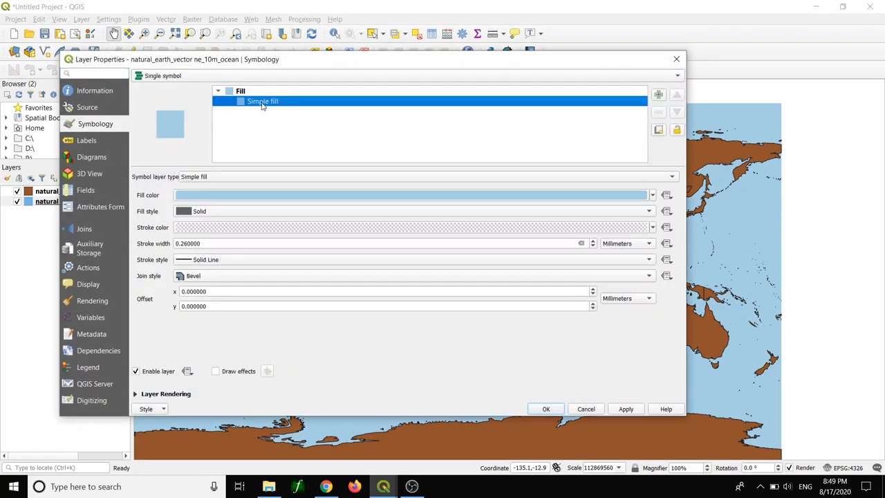
pyautogui.moveTo(514, 232)
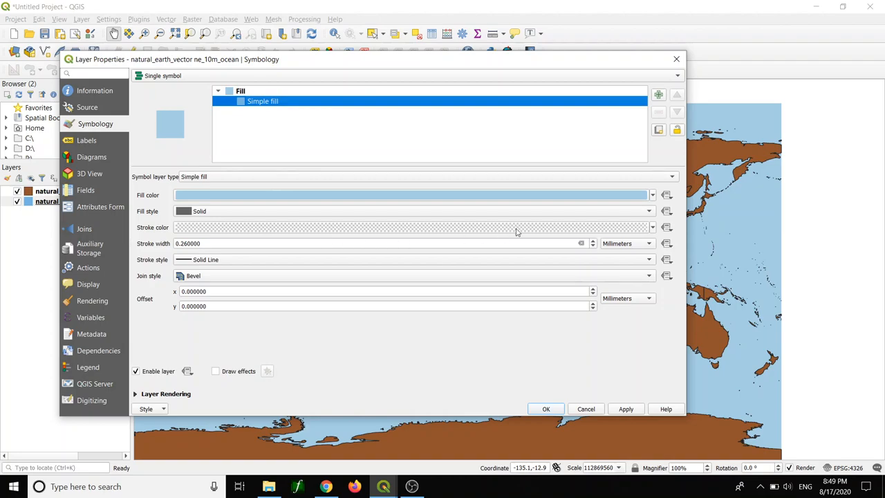
pyautogui.click(651, 194)
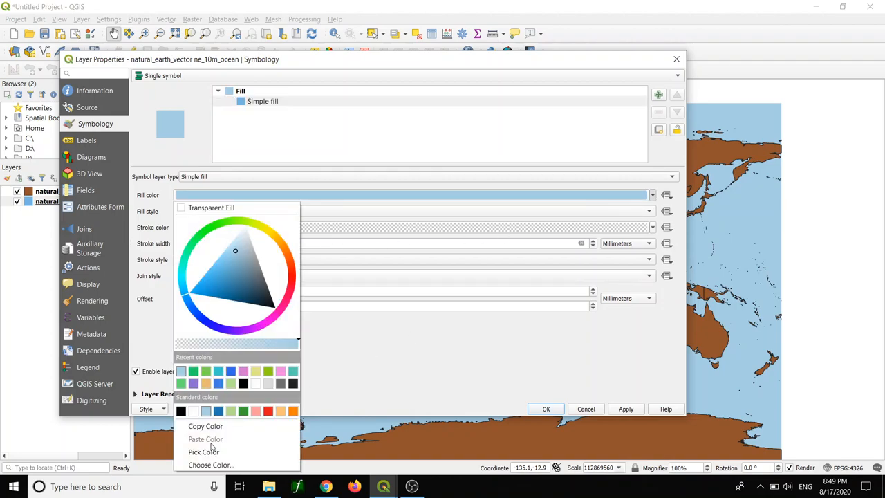
pyautogui.moveTo(210, 465)
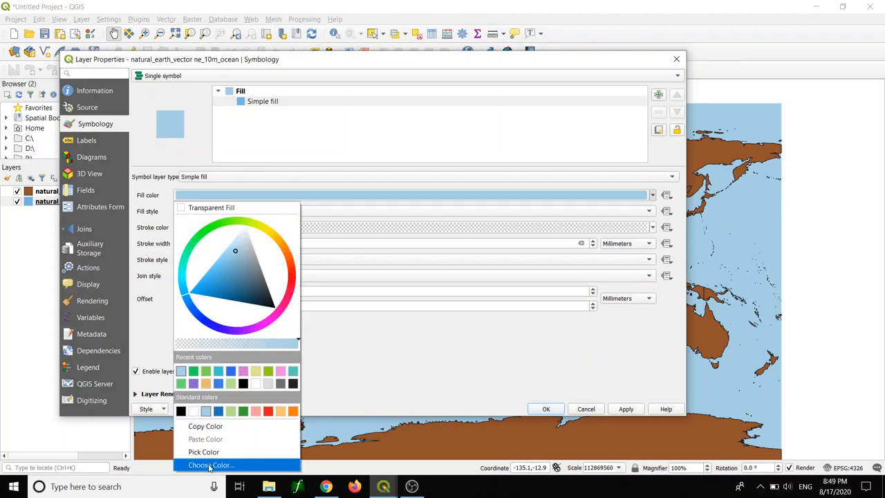
pyautogui.click(211, 464)
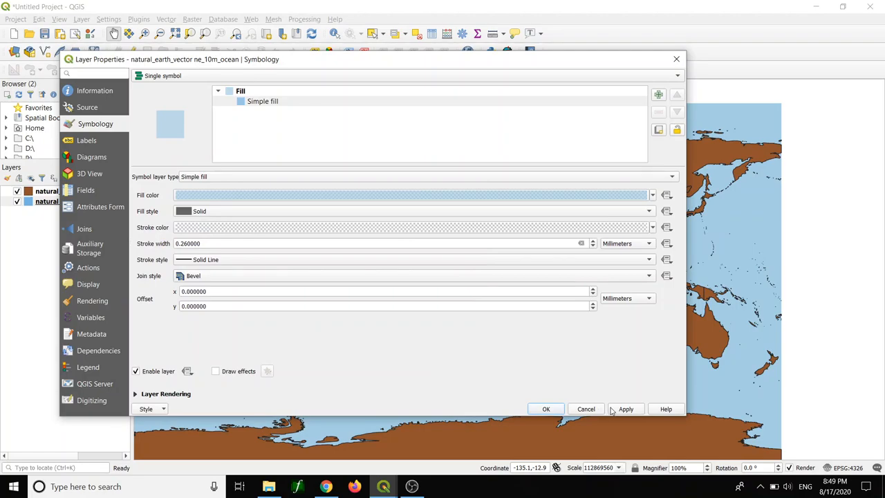
pyautogui.click(544, 410)
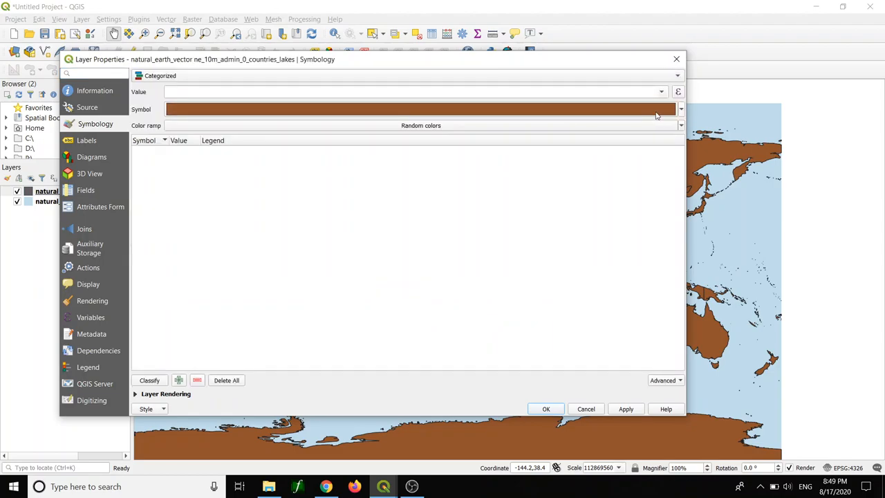
# Categorize the countries by the CONTINENT field, classify into random colours and apply.
pyautogui.click(660, 91)
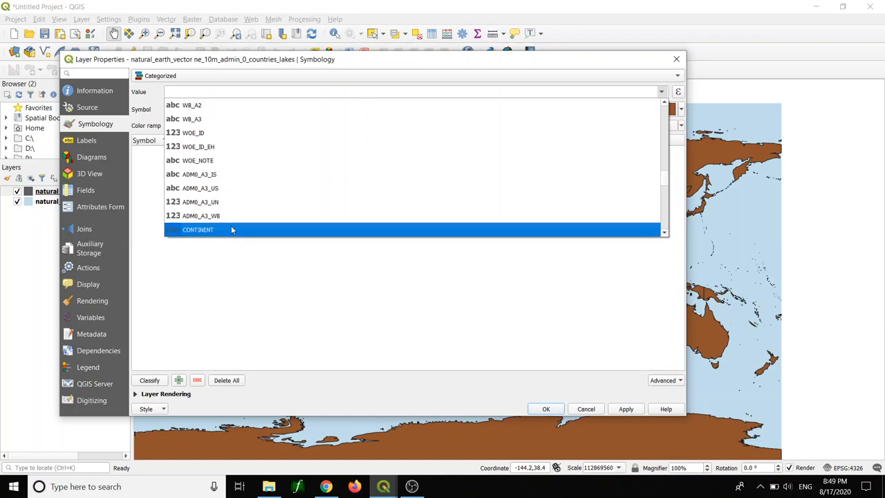
pyautogui.click(198, 230)
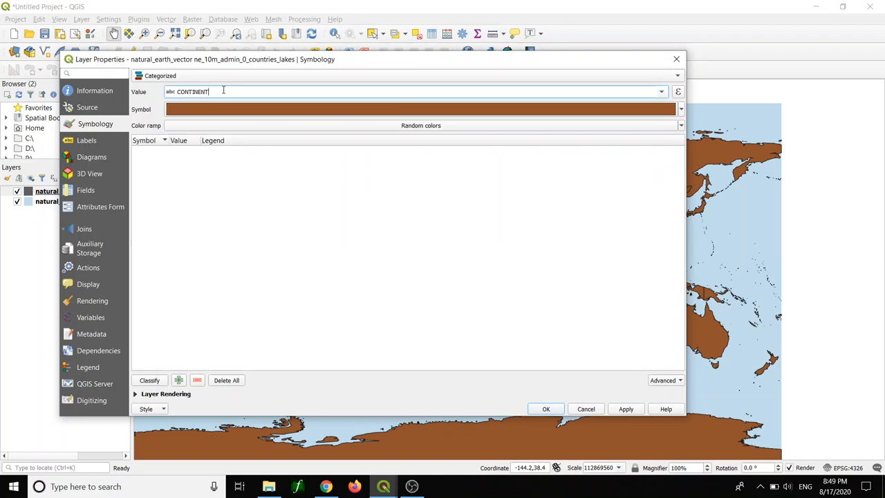
pyautogui.click(149, 379)
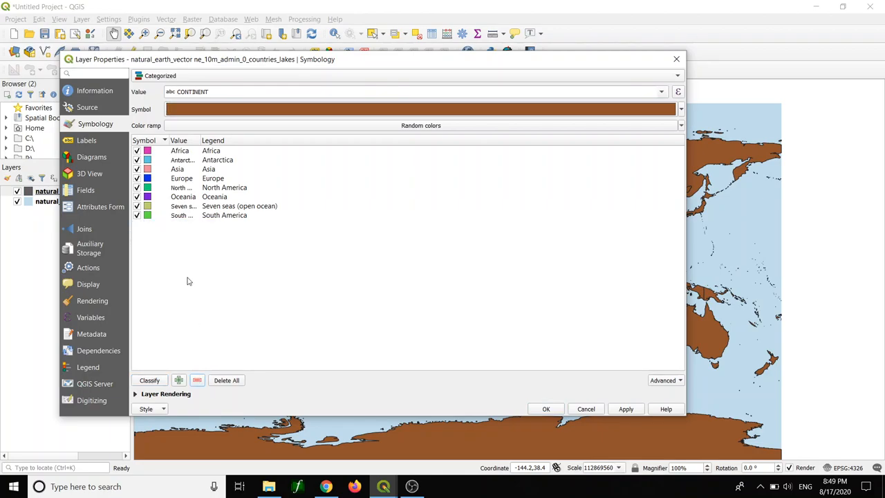
pyautogui.click(624, 410)
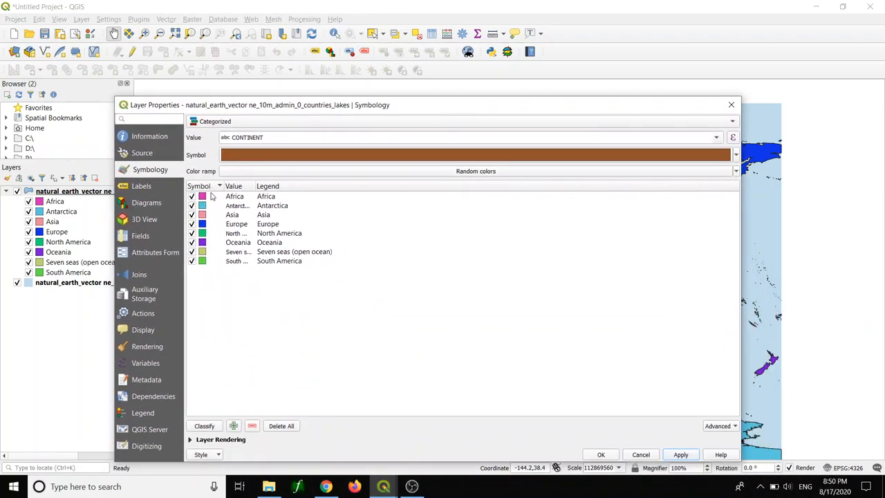
# Give the Africa category a shapeburst fill shaded 5.00 from the edge with raised blur strength.
pyautogui.click(235, 196)
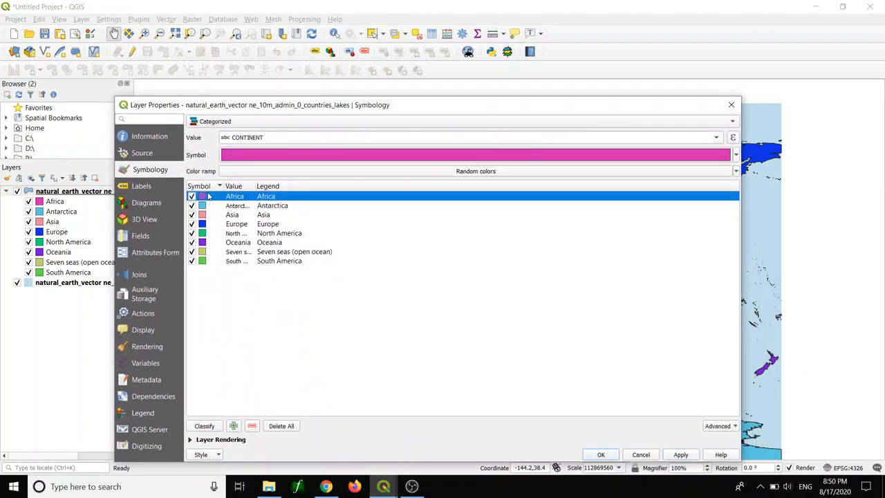
pyautogui.doubleClick(202, 196)
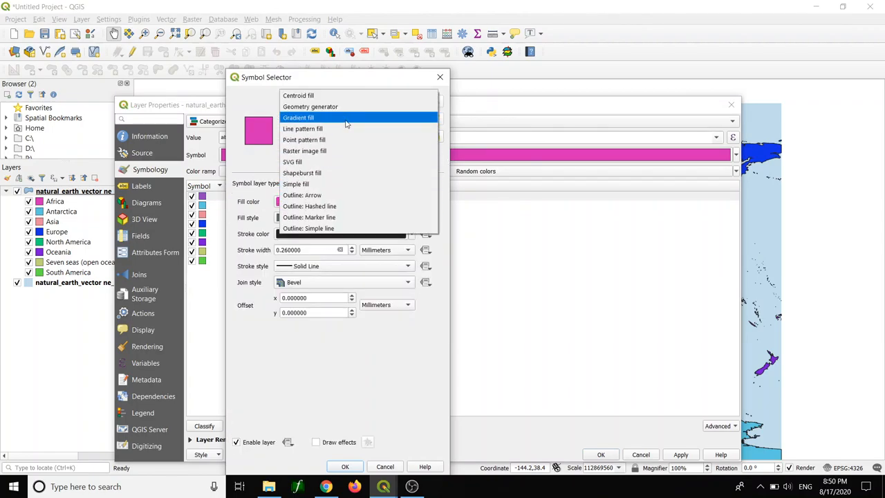
pyautogui.click(302, 171)
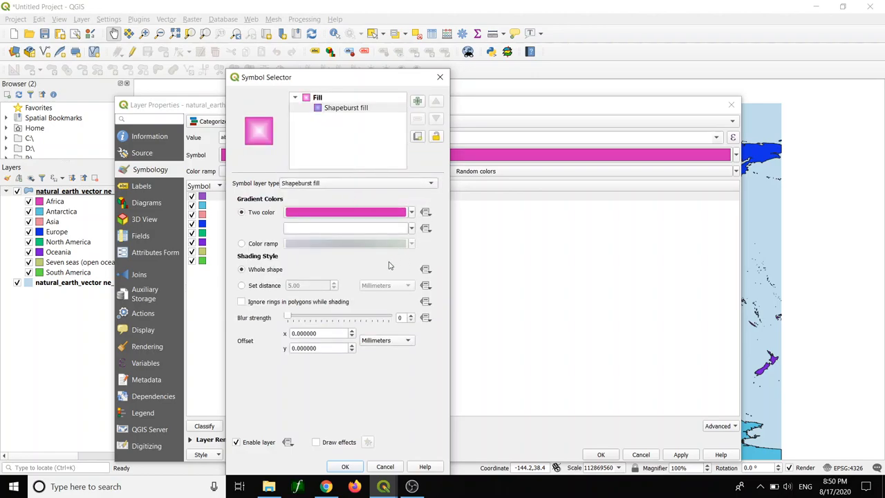
pyautogui.moveTo(252, 290)
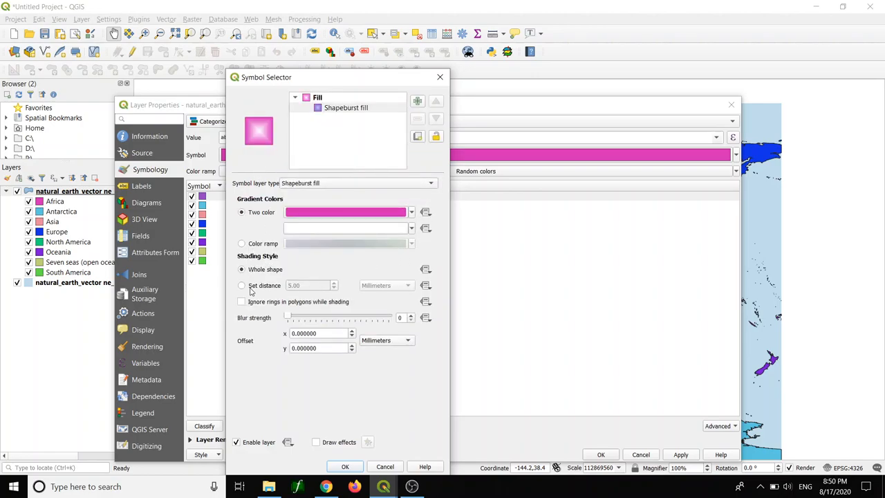
pyautogui.click(241, 285)
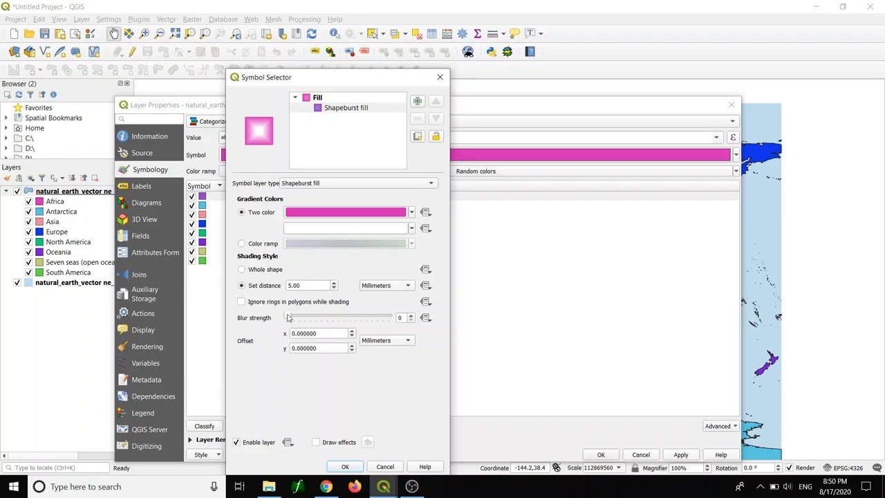
pyautogui.moveTo(287, 317); pyautogui.dragTo(342, 317)
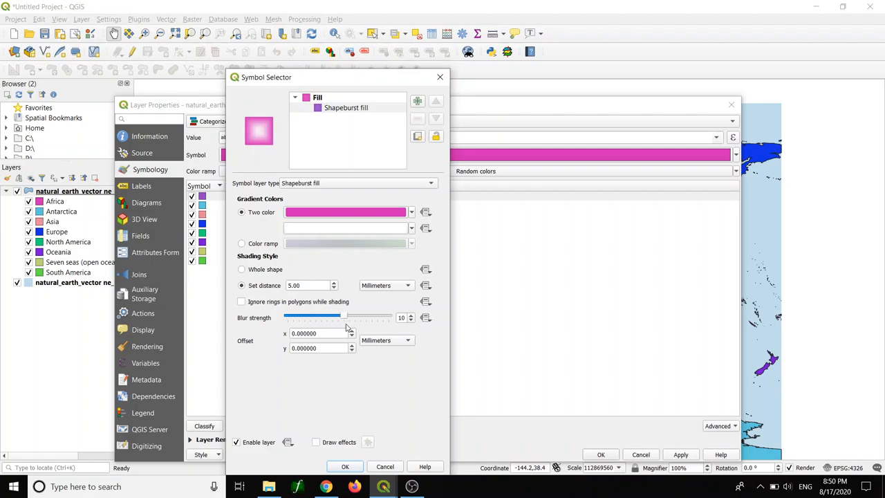
pyautogui.moveTo(344, 317); pyautogui.dragTo(387, 317)
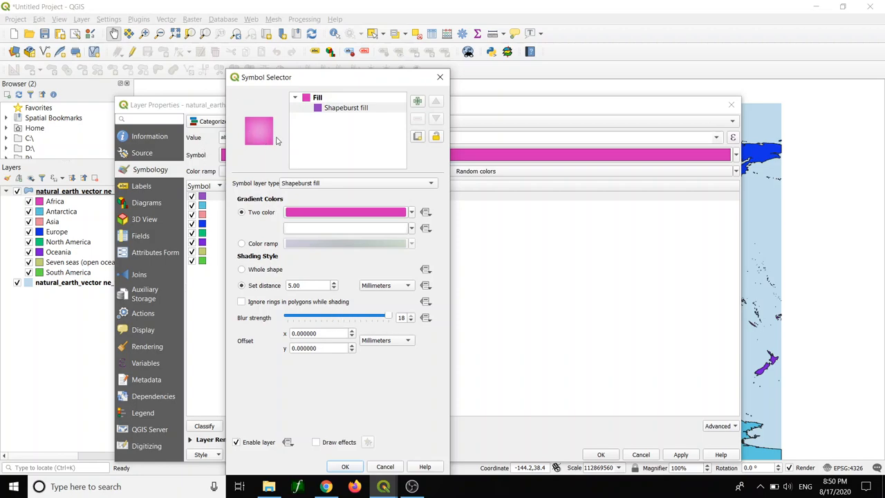
pyautogui.moveTo(261, 137)
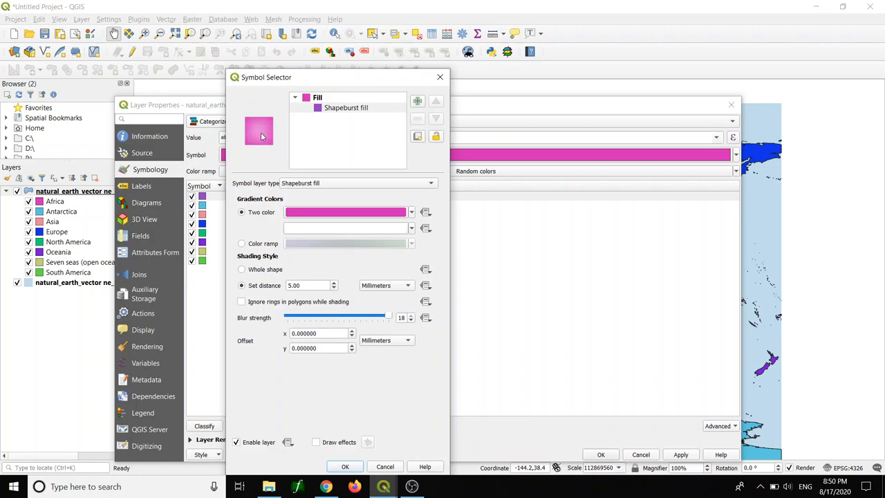
pyautogui.moveTo(387, 316); pyautogui.dragTo(345, 316)
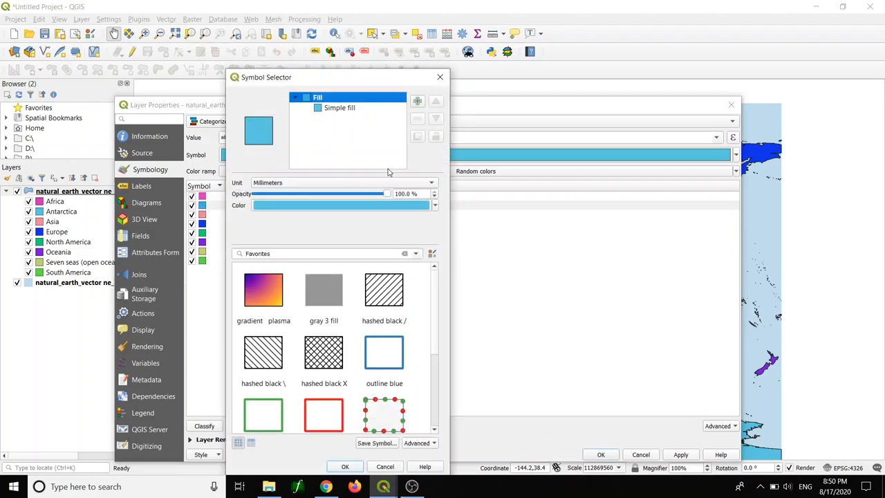
# Restyle the cyan category as a shapeburst fill, set distance 5.00, blur strength 10.
pyautogui.click(340, 108)
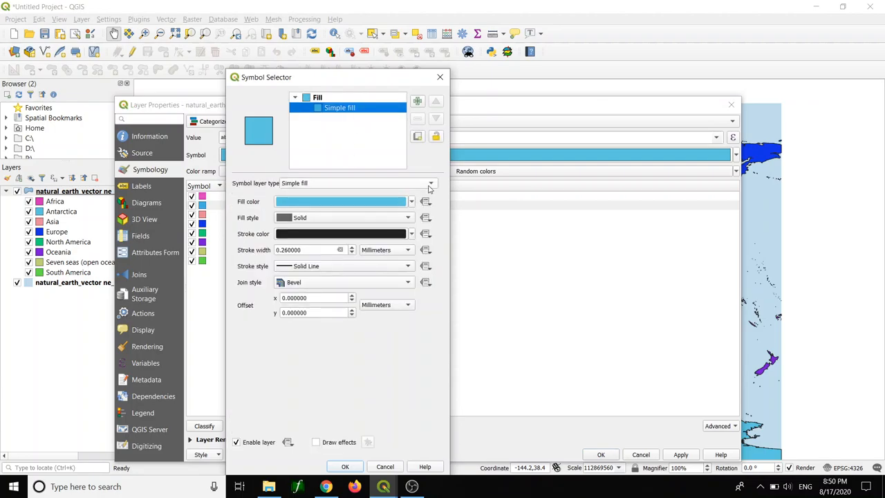
pyautogui.click(430, 182)
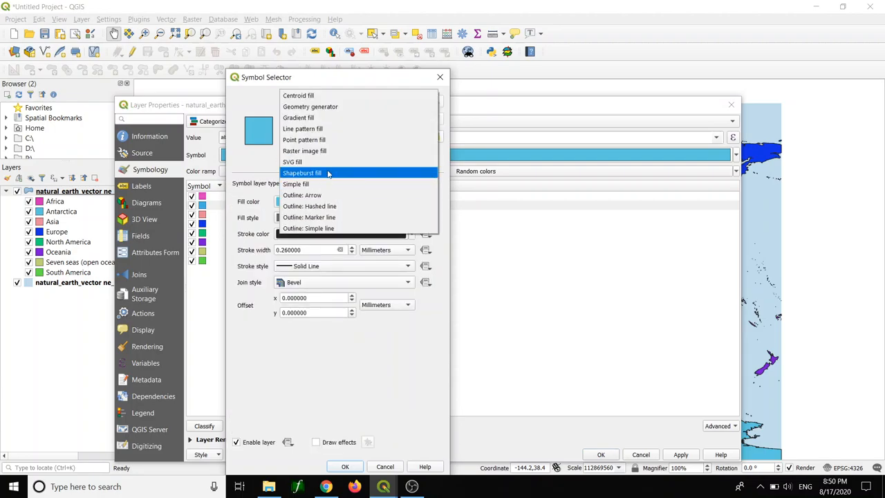
pyautogui.click(301, 172)
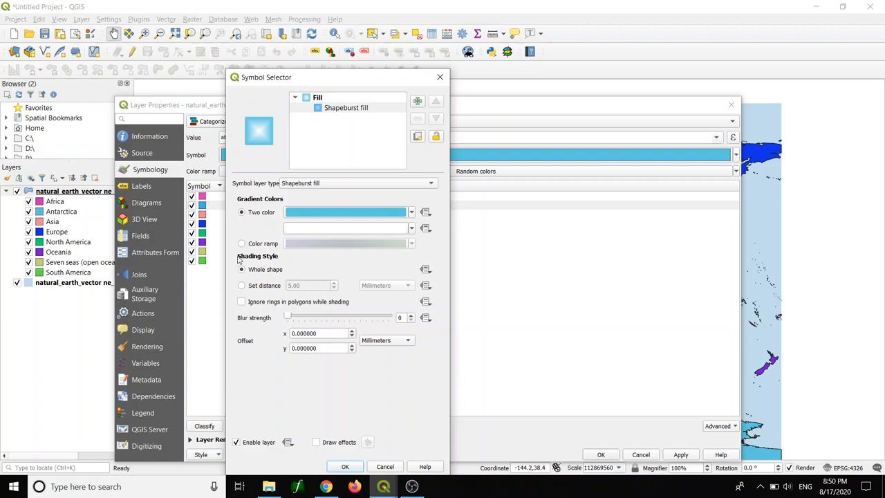
pyautogui.click(241, 285)
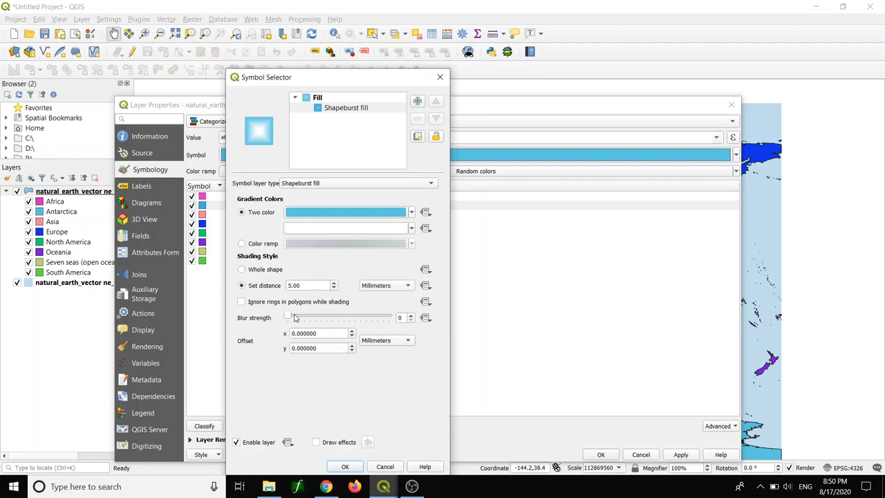
pyautogui.moveTo(288, 316); pyautogui.dragTo(339, 317)
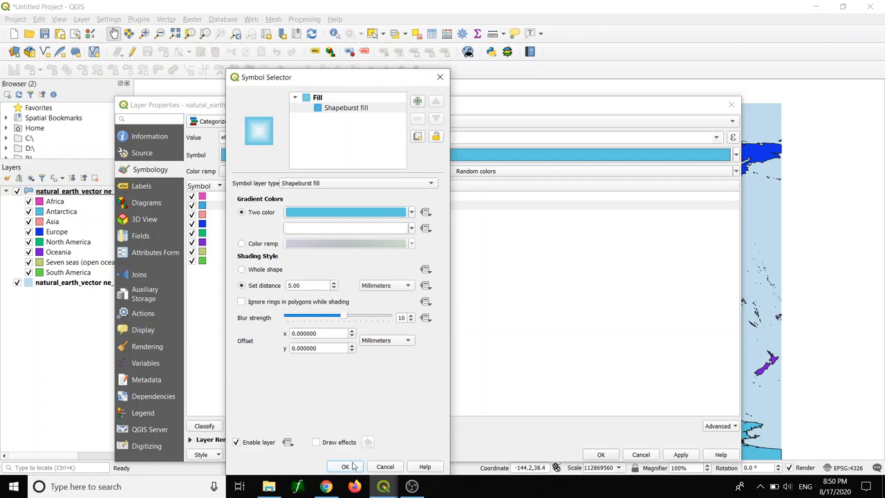
pyautogui.click(346, 466)
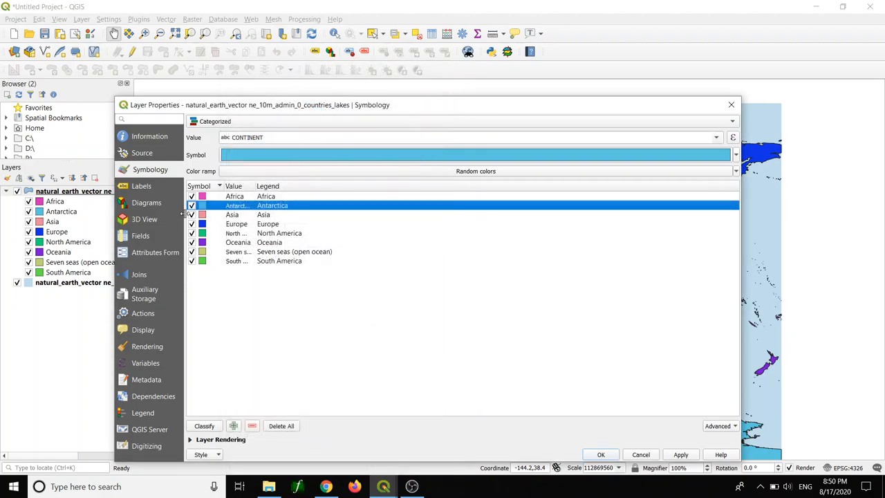
# Restyle the pink and blue categories as shapeburst fills with set distance 5.00 and raised blur.
pyautogui.doubleClick(201, 205)
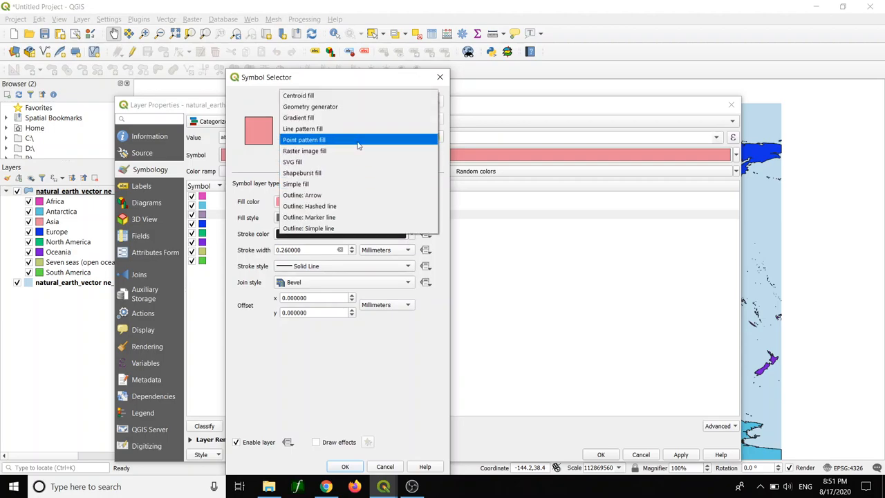
pyautogui.click(301, 171)
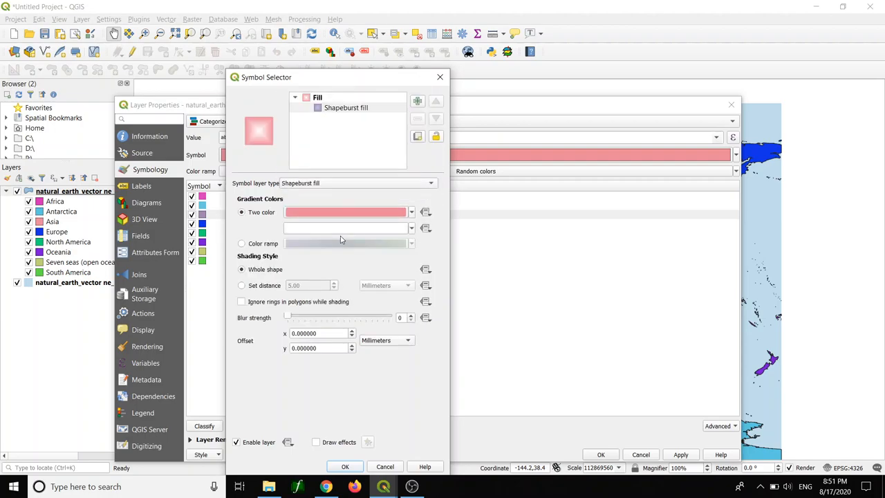
pyautogui.moveTo(287, 316); pyautogui.dragTo(334, 317)
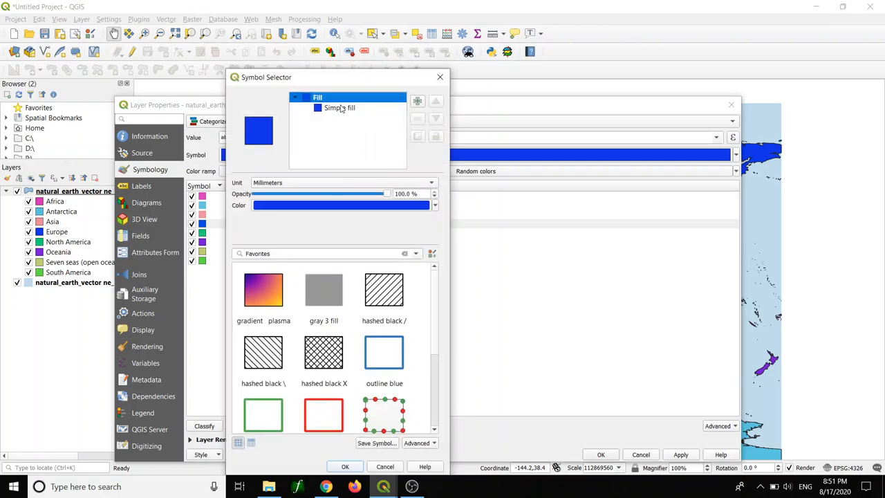
pyautogui.click(340, 107)
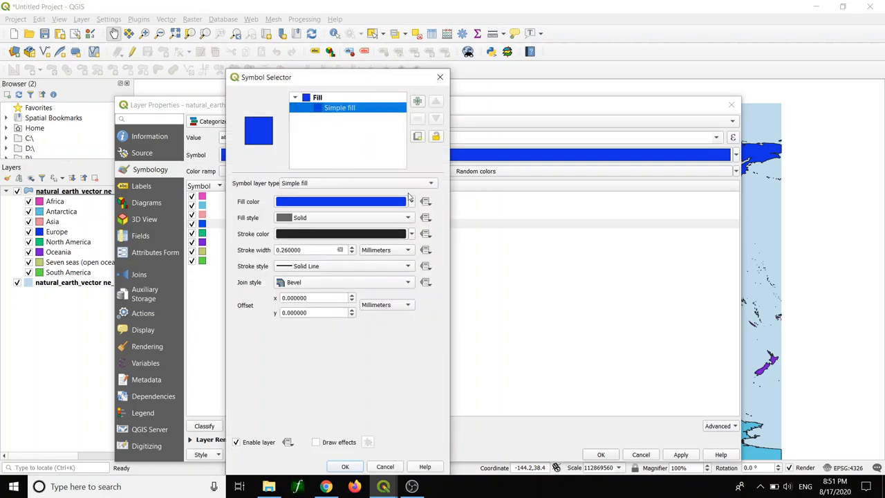
pyautogui.click(431, 183)
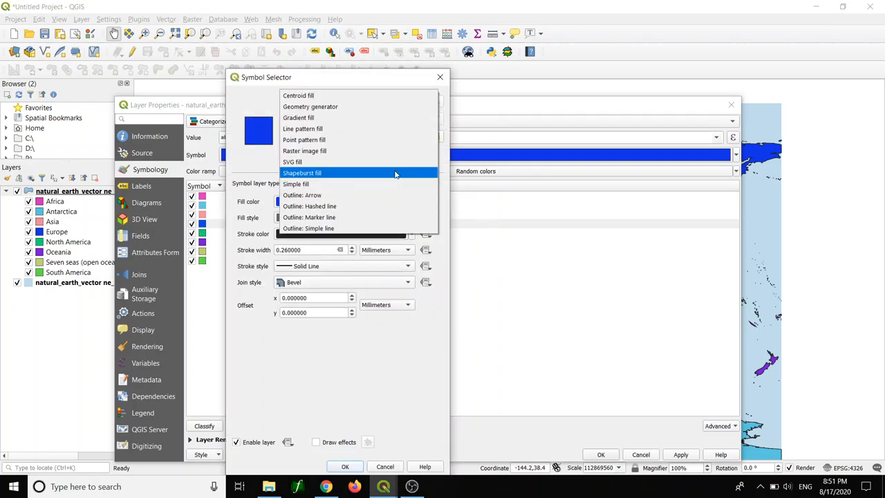
pyautogui.click(301, 173)
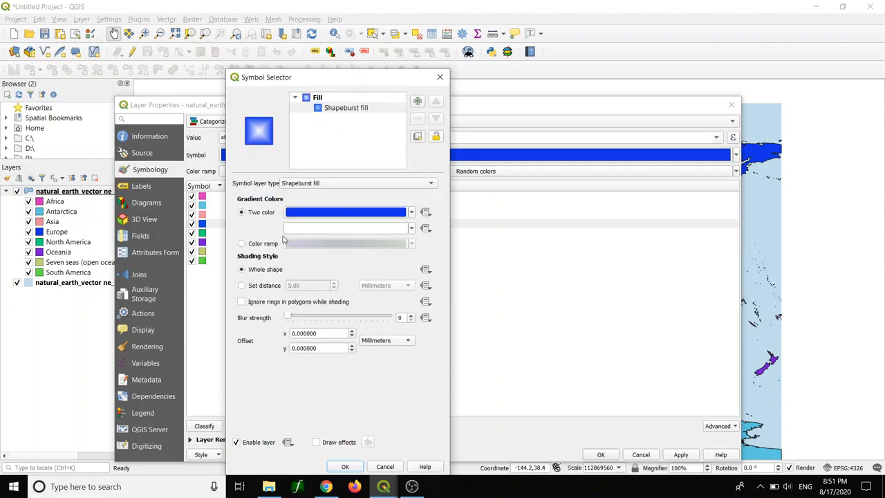
pyautogui.click(240, 285)
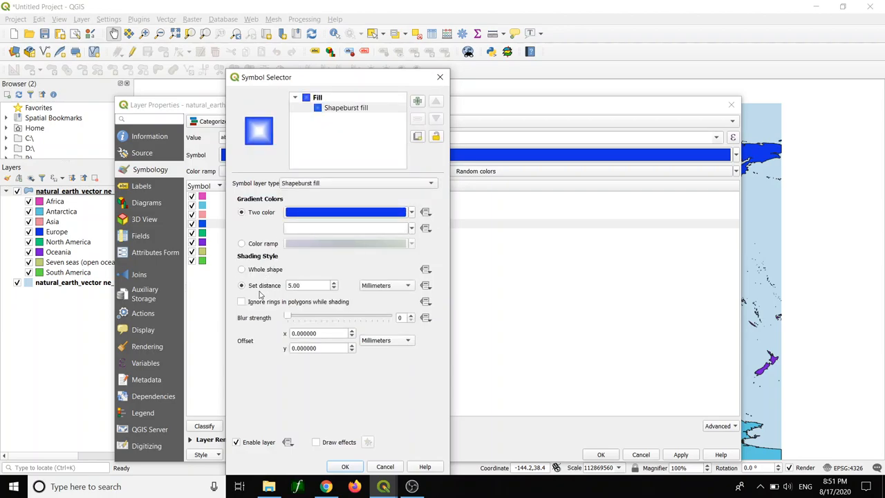
pyautogui.moveTo(288, 316); pyautogui.dragTo(343, 316)
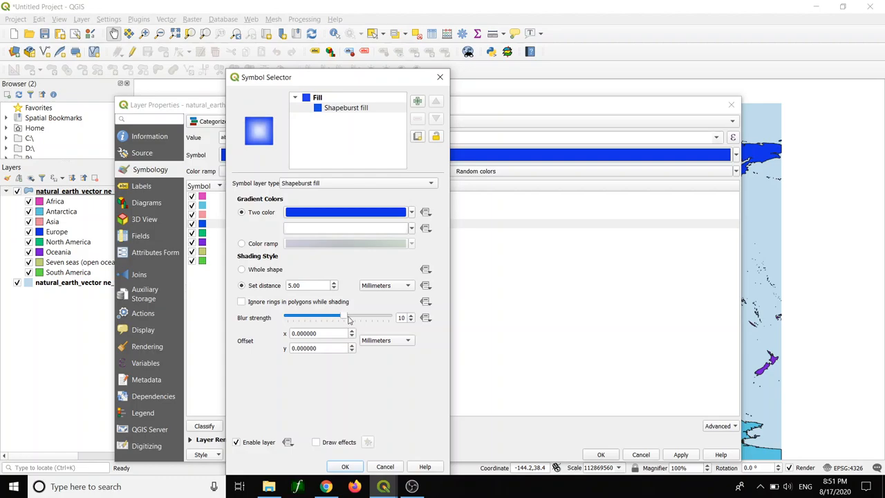
pyautogui.click(384, 466)
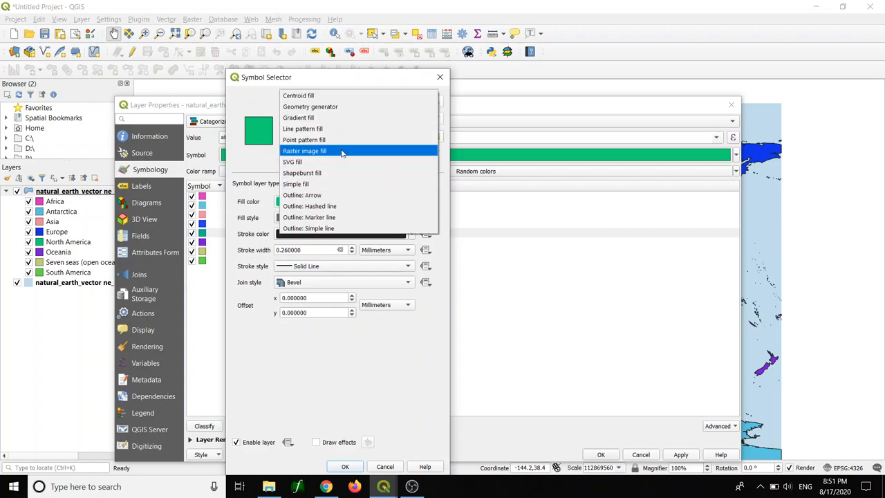
# Restyle the green and purple categories as shapeburst fills with set distance 5.00 and raised blur.
pyautogui.click(301, 172)
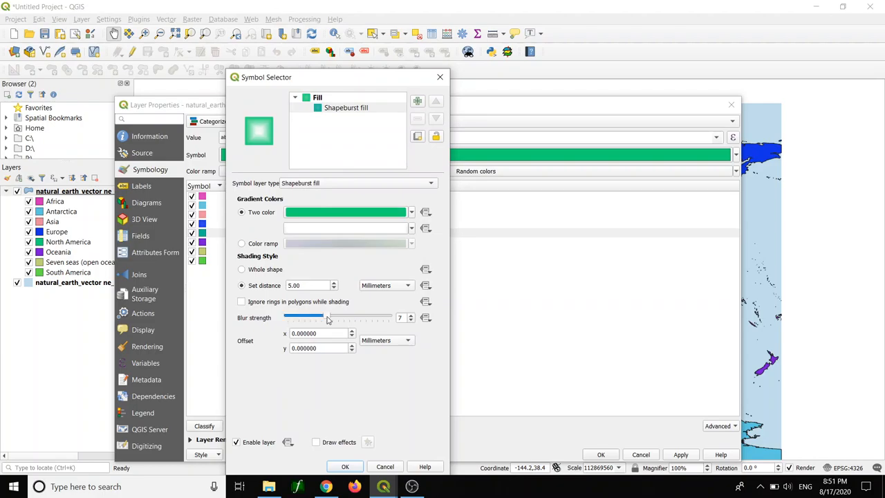
pyautogui.moveTo(328, 317); pyautogui.dragTo(343, 316)
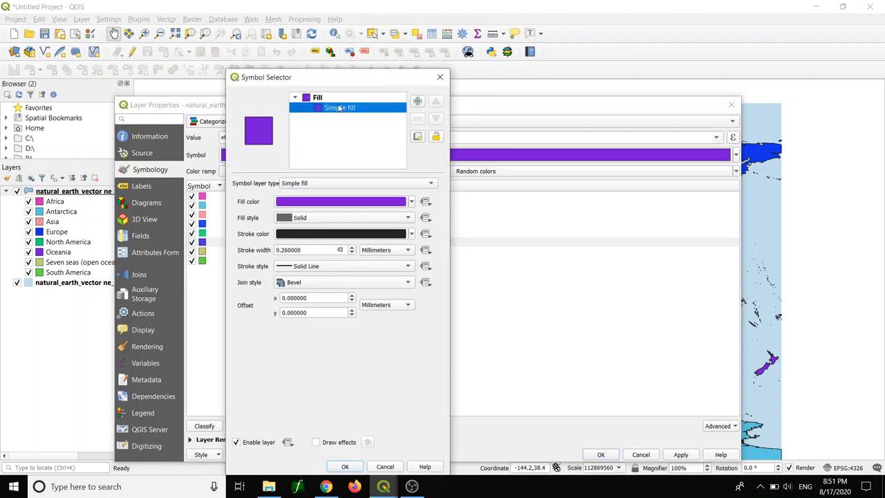
pyautogui.click(431, 182)
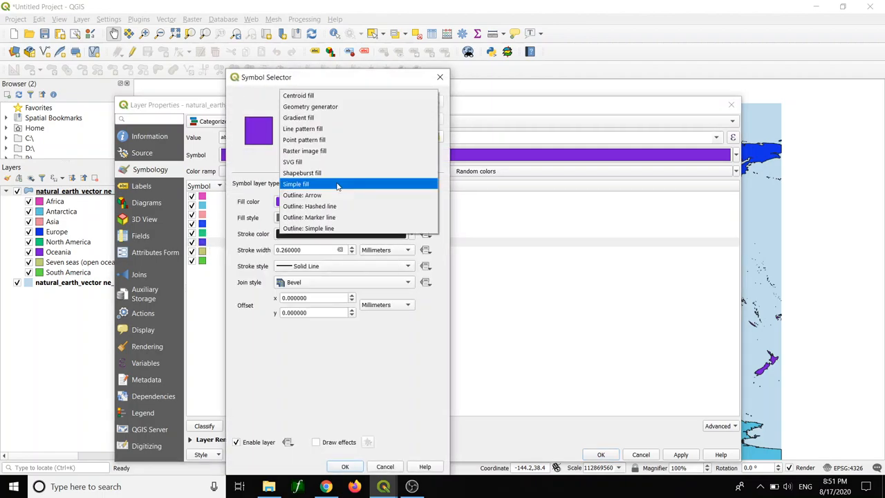
pyautogui.click(301, 173)
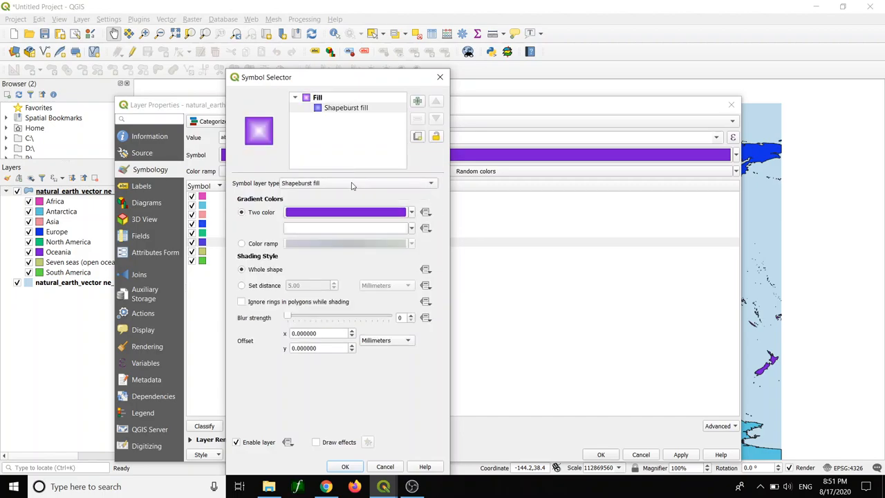
pyautogui.click(241, 285)
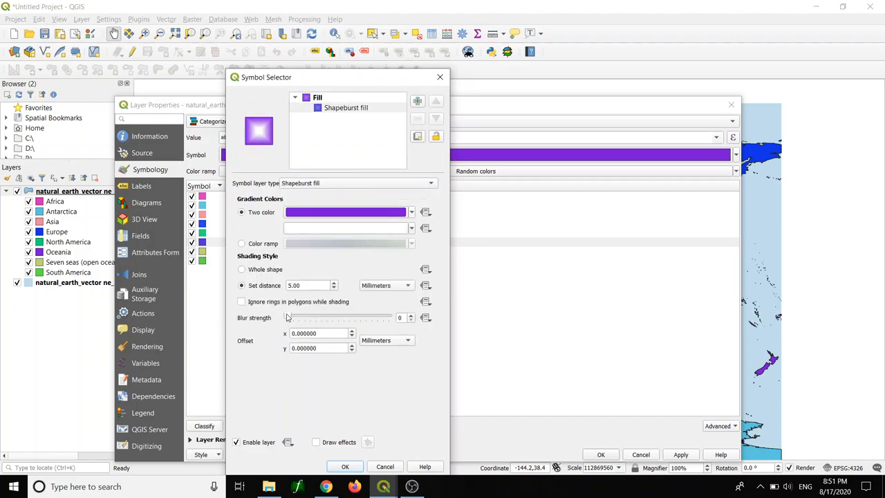
pyautogui.moveTo(287, 316); pyautogui.dragTo(342, 316)
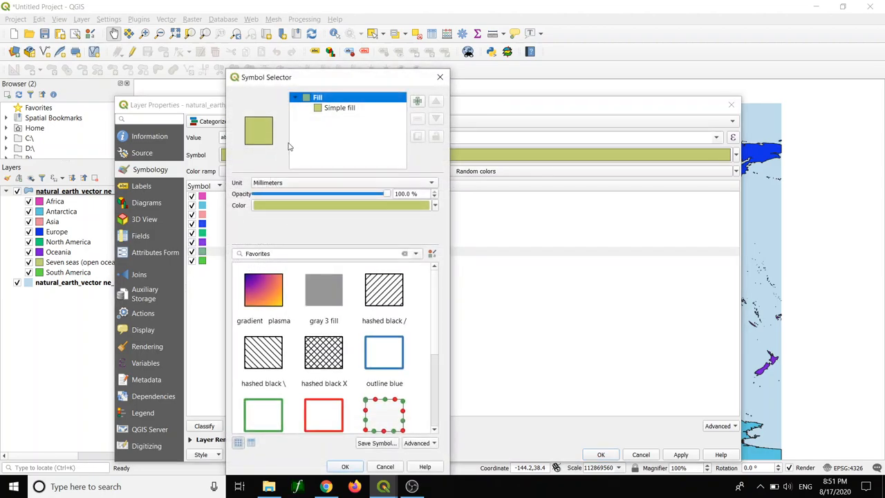
# Restyle the olive and last green categories as shapeburst fills, blur 10, and apply to the map.
pyautogui.click(340, 108)
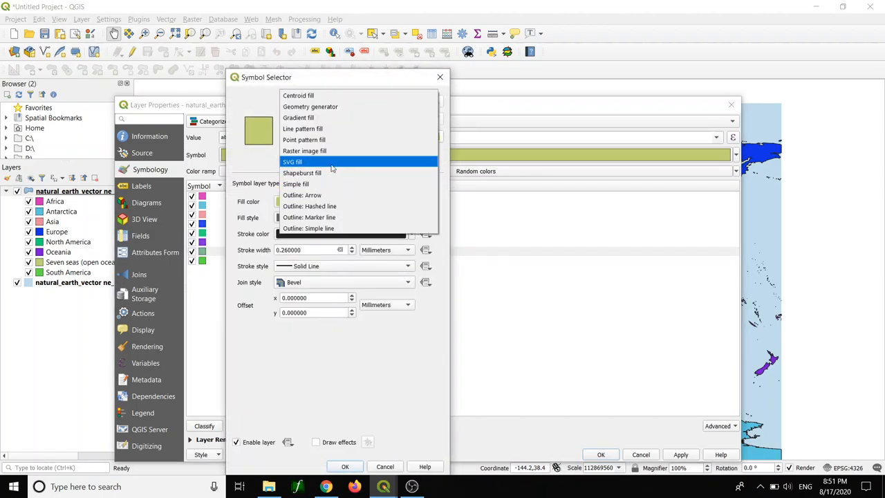
pyautogui.click(301, 171)
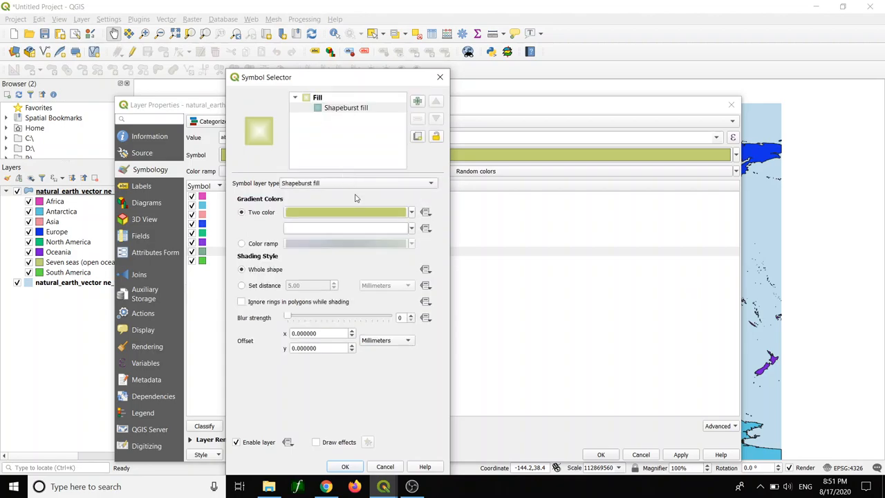
pyautogui.click(240, 285)
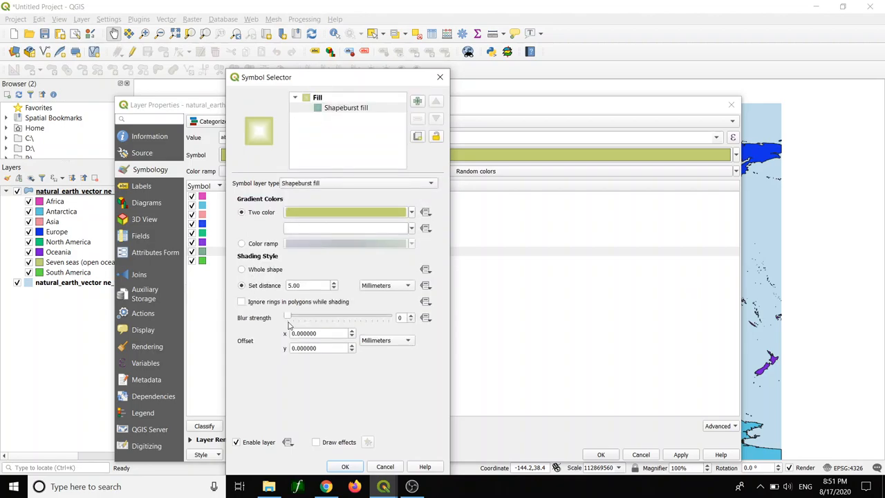
pyautogui.moveTo(287, 315); pyautogui.dragTo(343, 315)
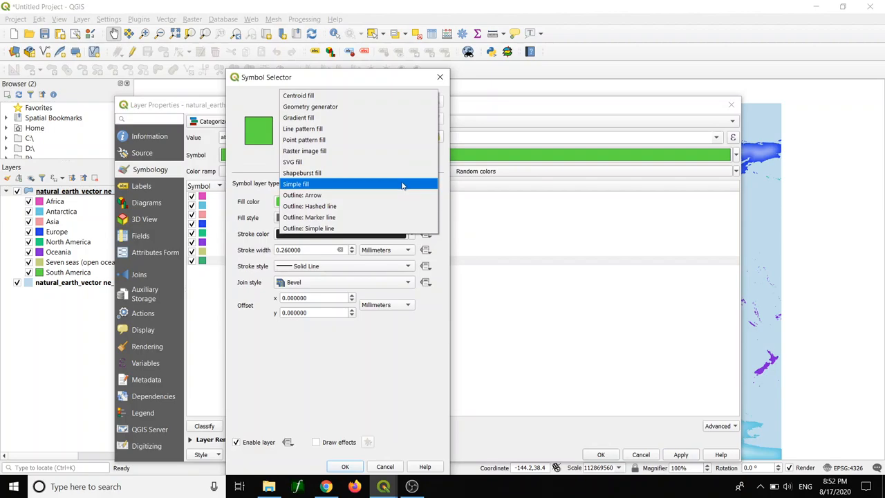
pyautogui.click(302, 173)
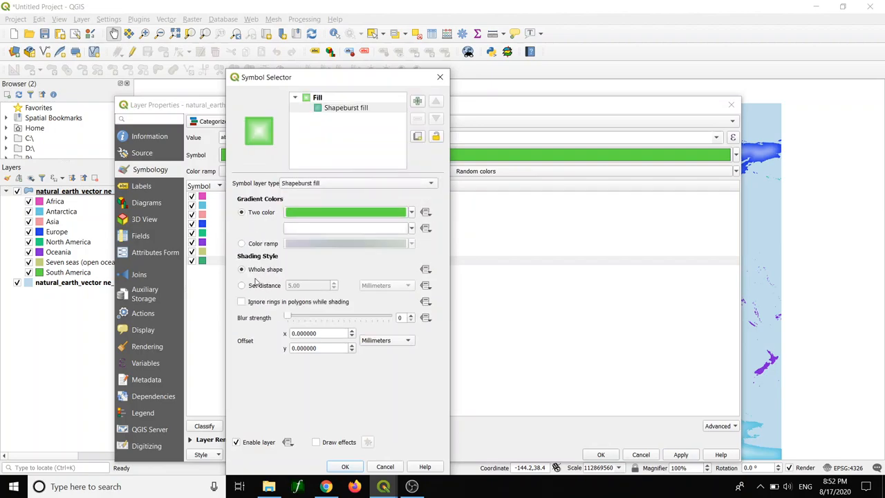
pyautogui.click(241, 285)
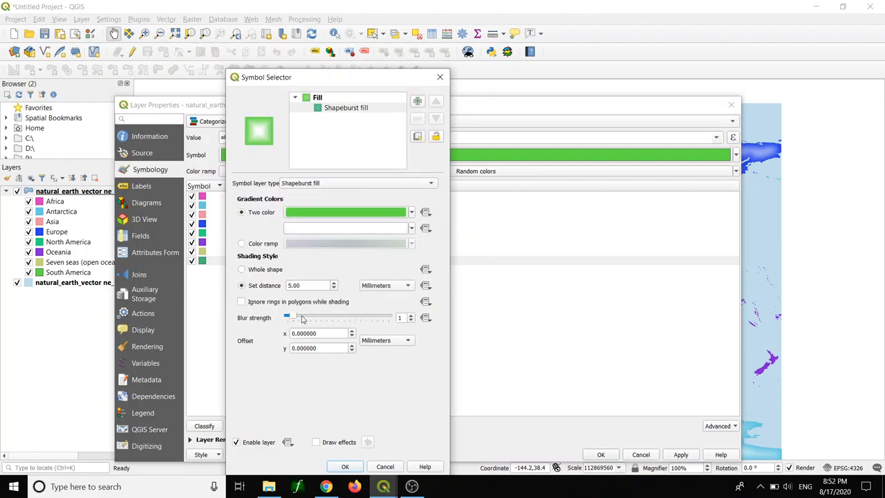
pyautogui.moveTo(289, 316); pyautogui.dragTo(343, 317)
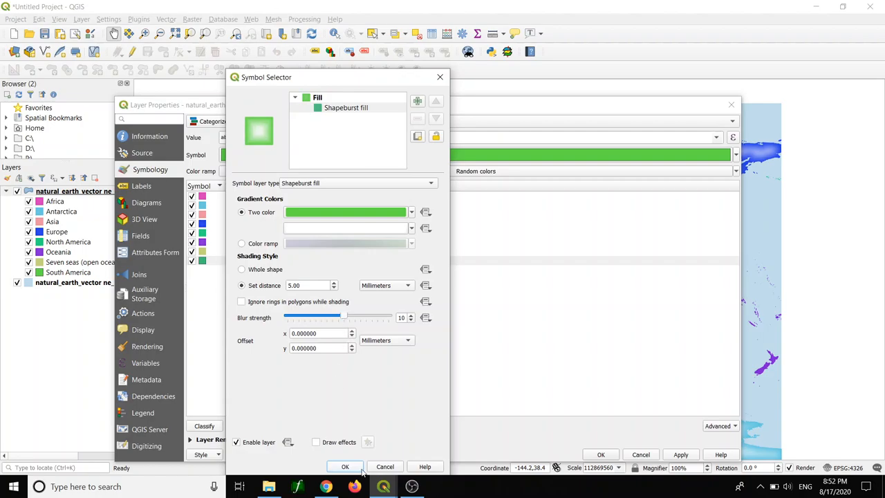
pyautogui.click(345, 466)
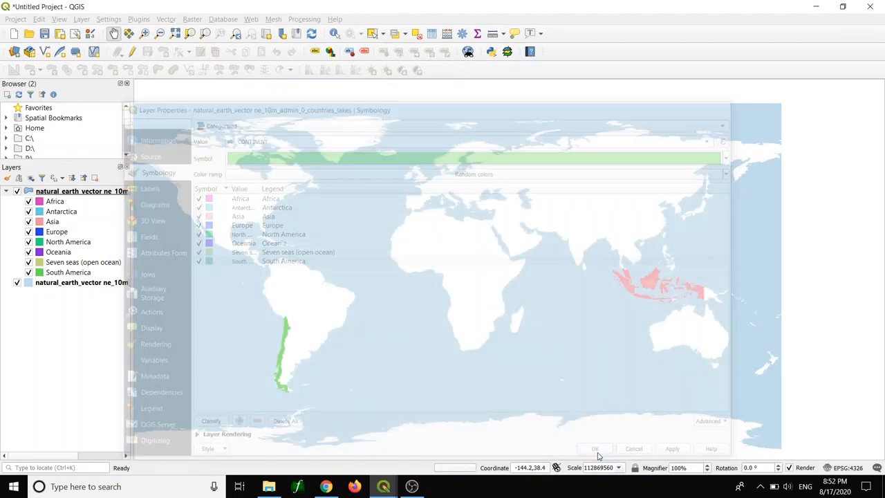
pyautogui.click(593, 447)
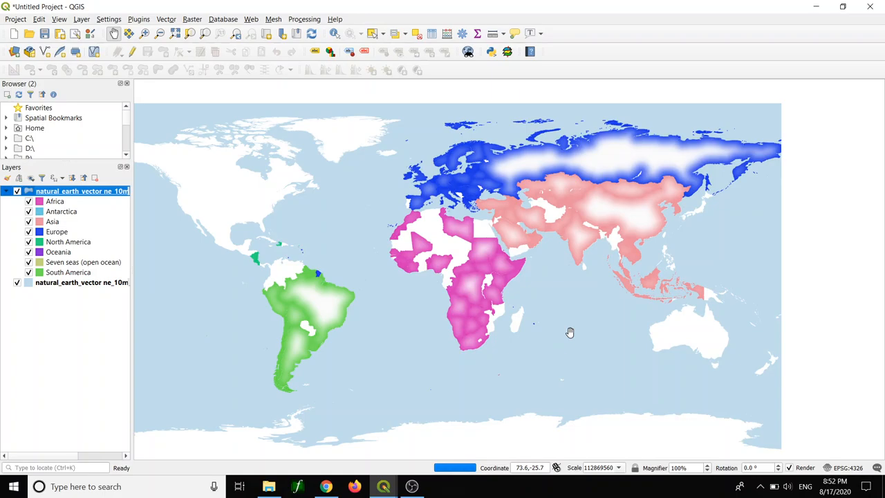